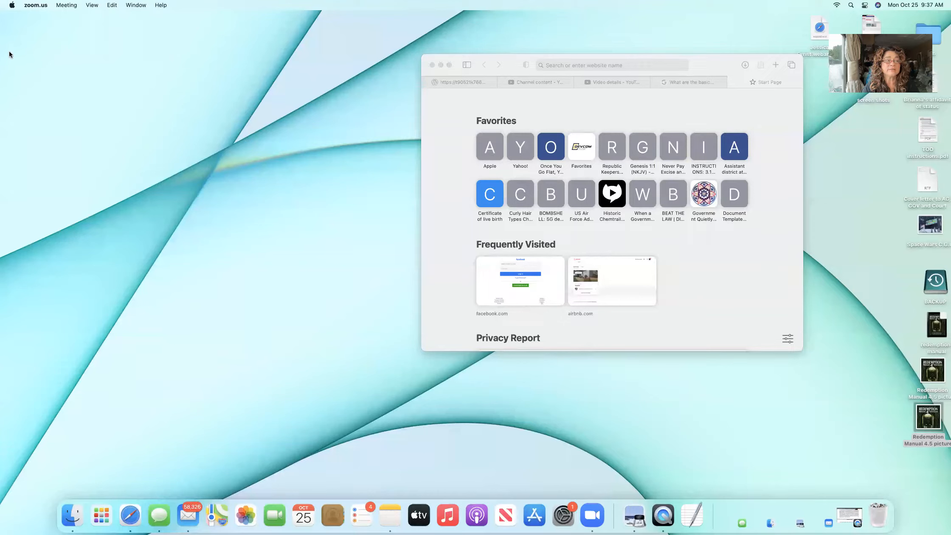
mouse_move(255, 64)
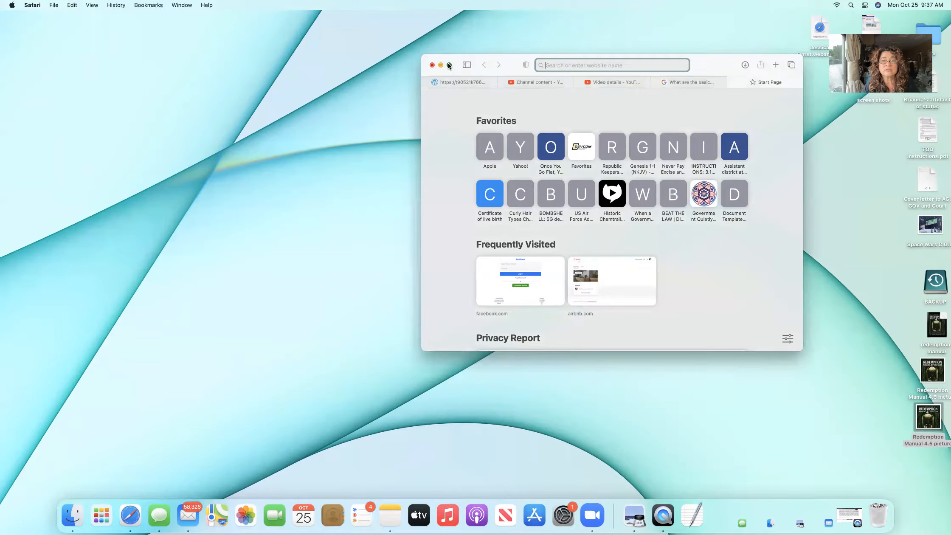
Step: Make the Safari window full screen, showing the start page
left_click(450, 65)
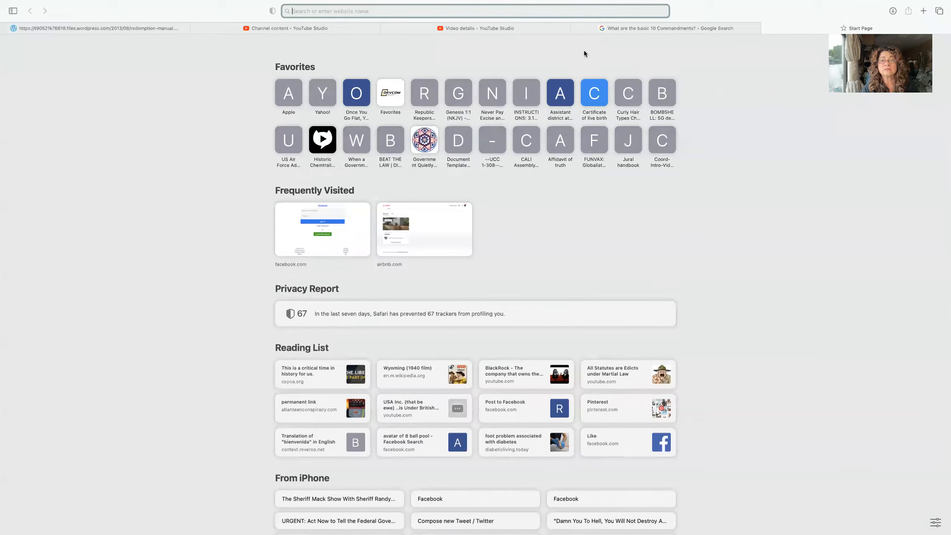
Step: Switch to the 'What are the basic 10 Commandments? - Google Search' tab
left_click(661, 28)
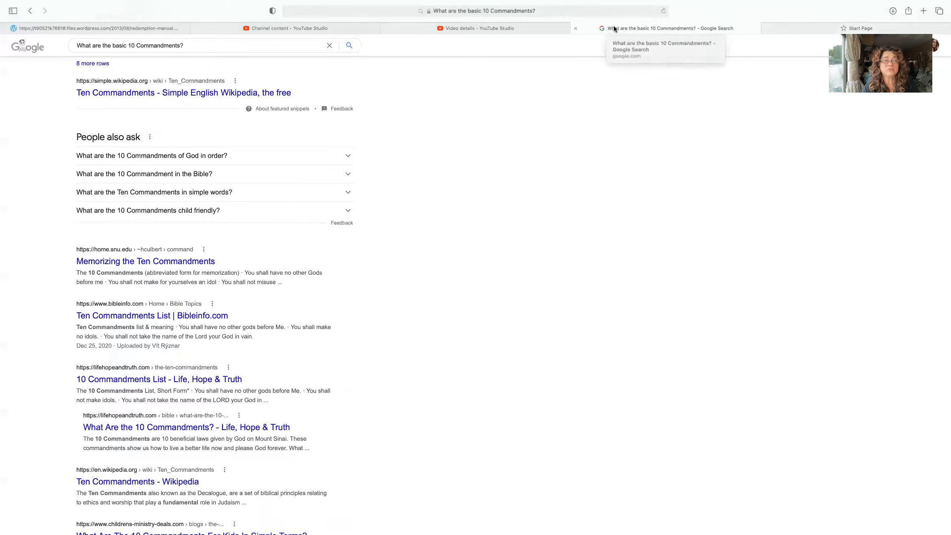
mouse_move(367, 145)
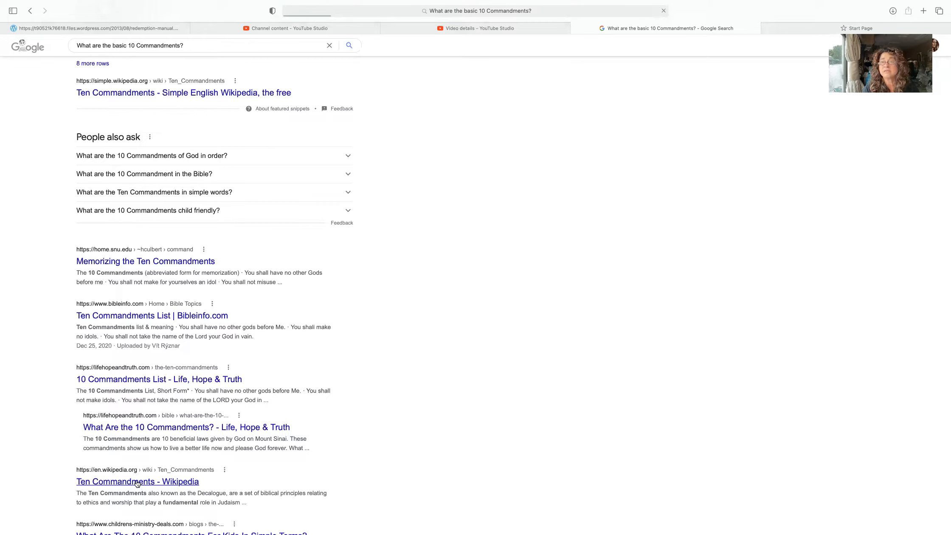
Step: Open the English Wikipedia Ten Commandments article and scroll to the Numbering table
left_click(137, 480)
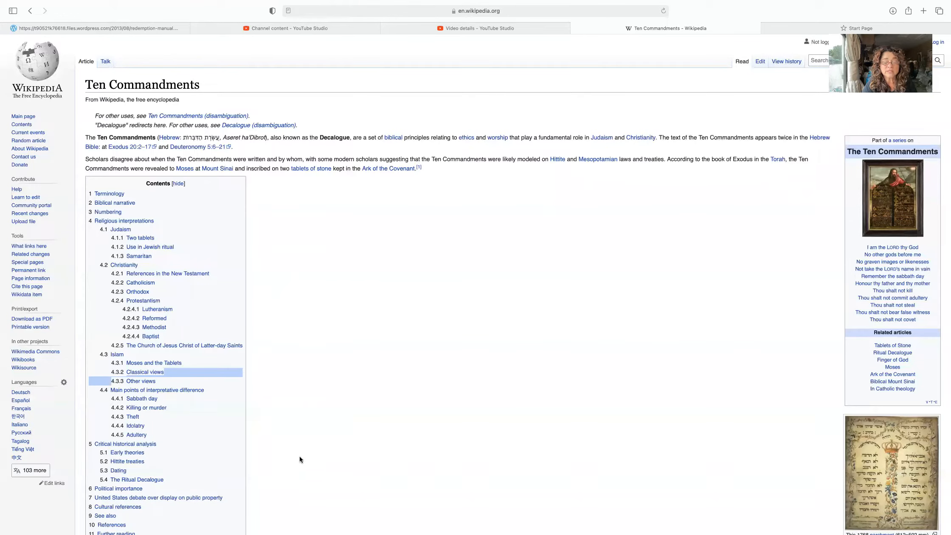
scroll("down", 3)
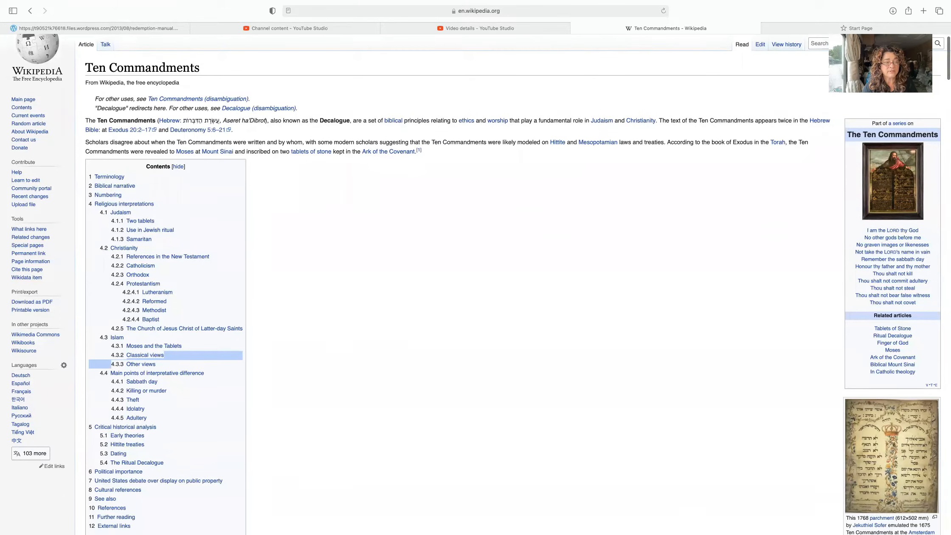
scroll("down", 3)
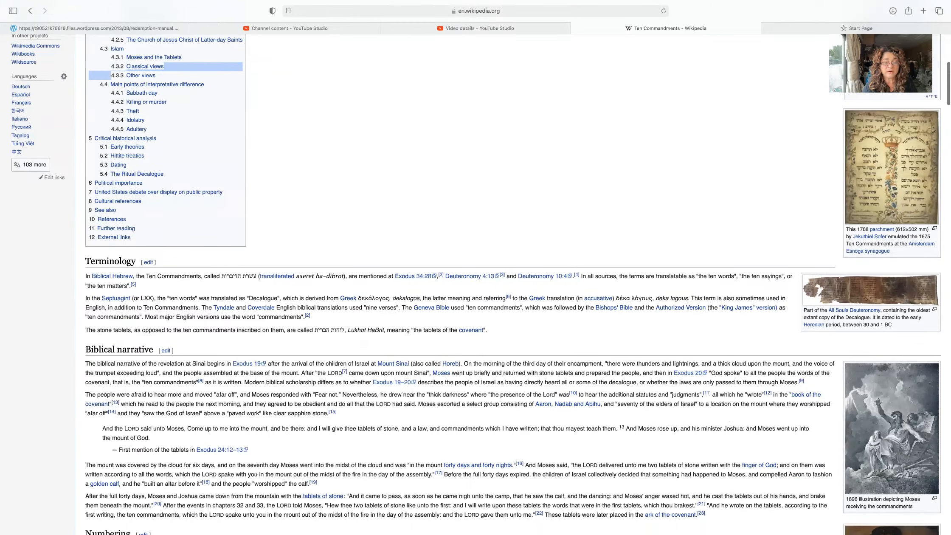
scroll("down", 3)
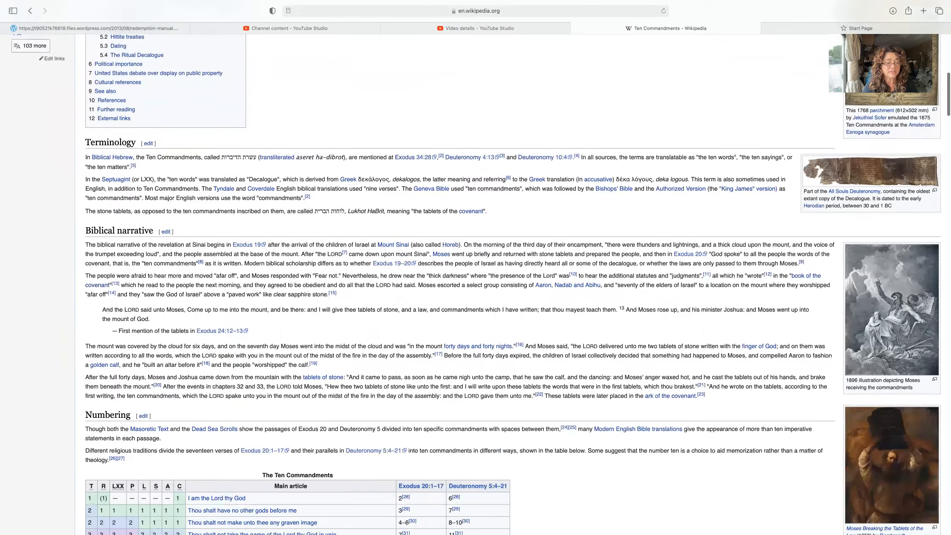
scroll("down", 3)
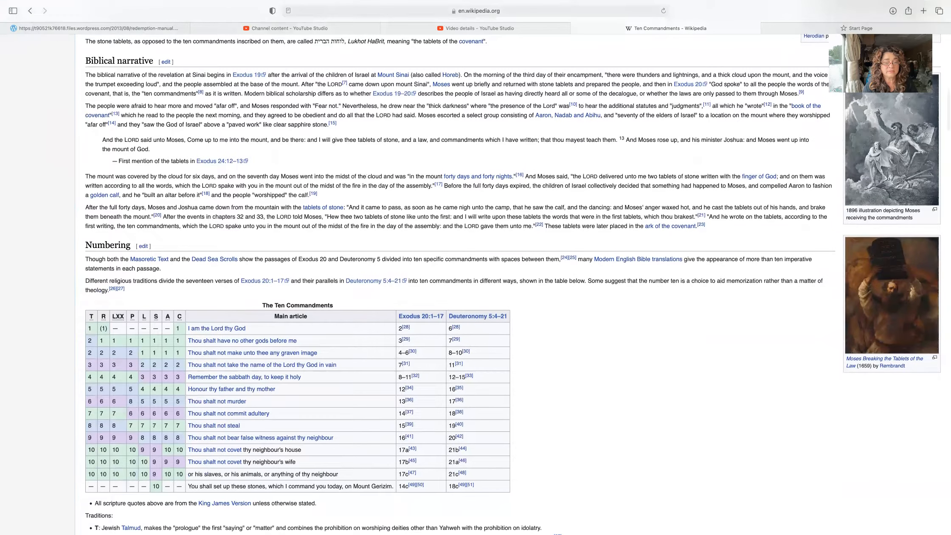
scroll("down", 3)
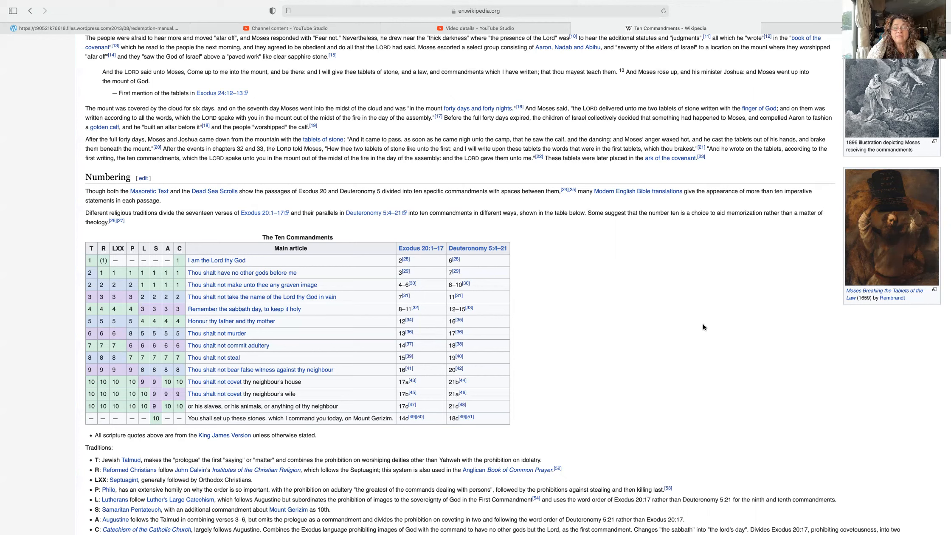
scroll("down", 3)
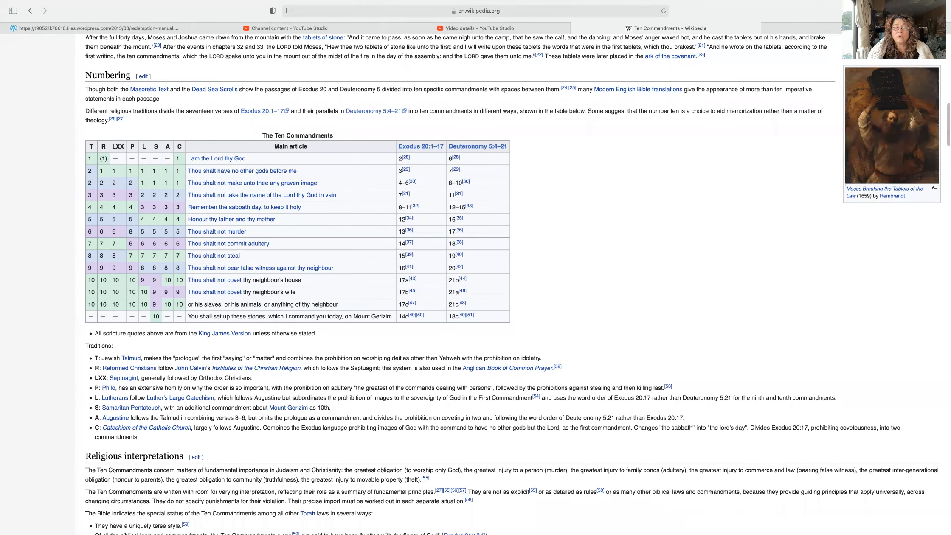